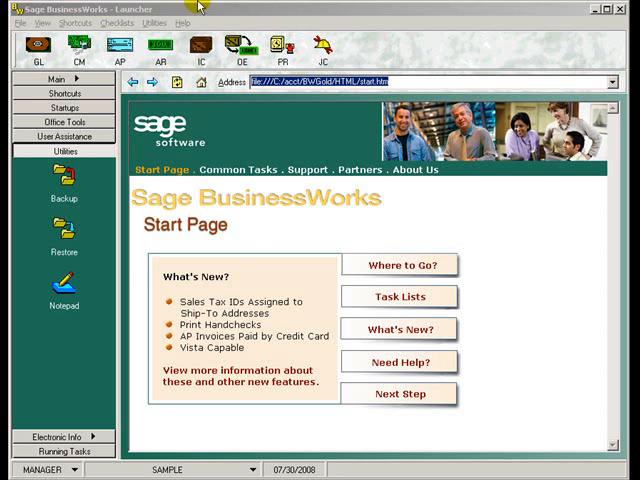
Step: Open Maintain Forms from AR utilities, listing only Accounts Receivable forms
{"action": "left_click", "coordinate": [150, 23]}
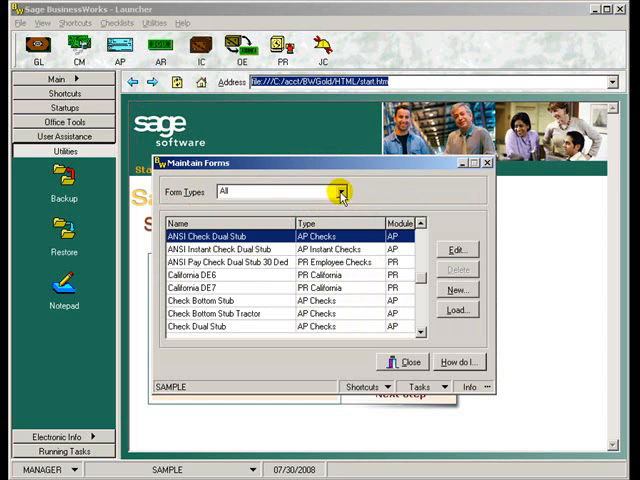
{"action": "left_click", "coordinate": [338, 191]}
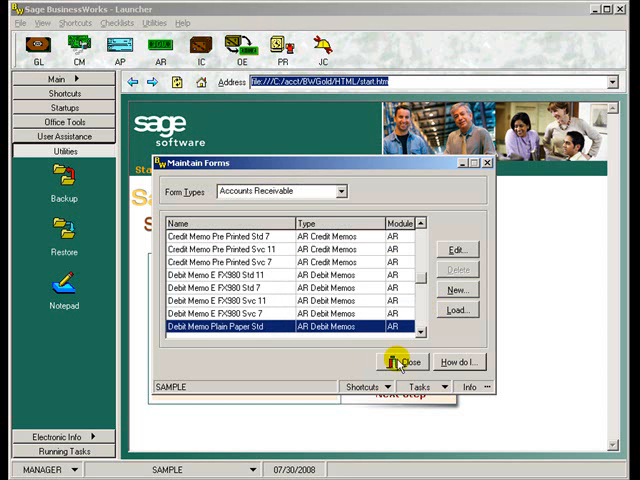
{"action": "left_click", "coordinate": [405, 361]}
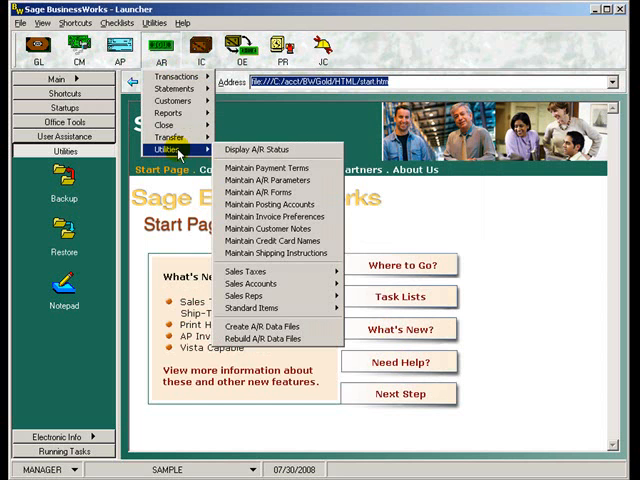
{"action": "mouse_move", "coordinate": [263, 192]}
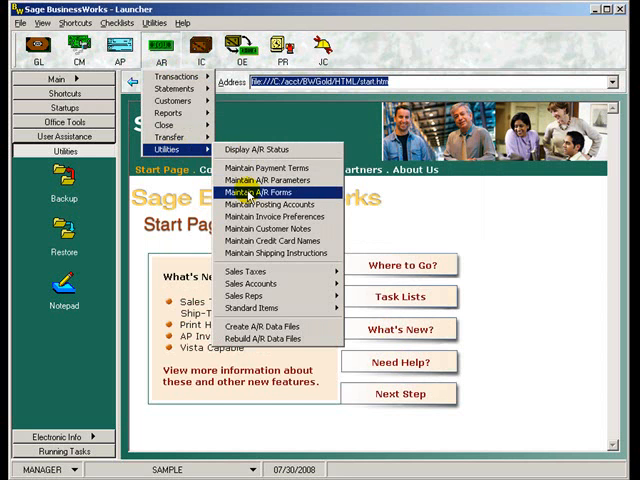
{"action": "left_click", "coordinate": [262, 192]}
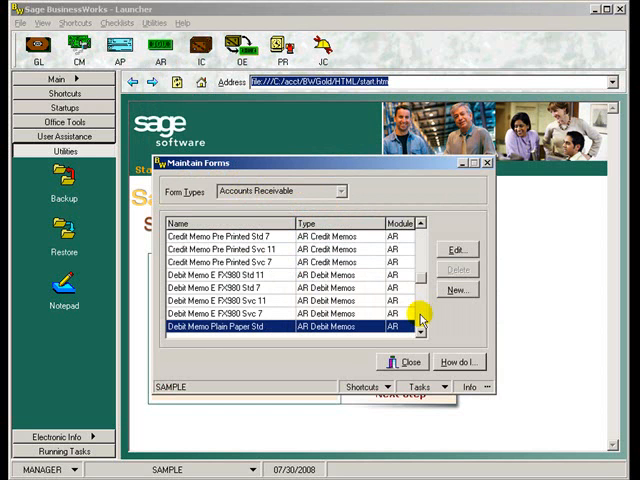
Step: Scroll the start page down to the Need Help? topics
{"action": "scroll", "scroll_direction": "down", "scroll_amount": 3}
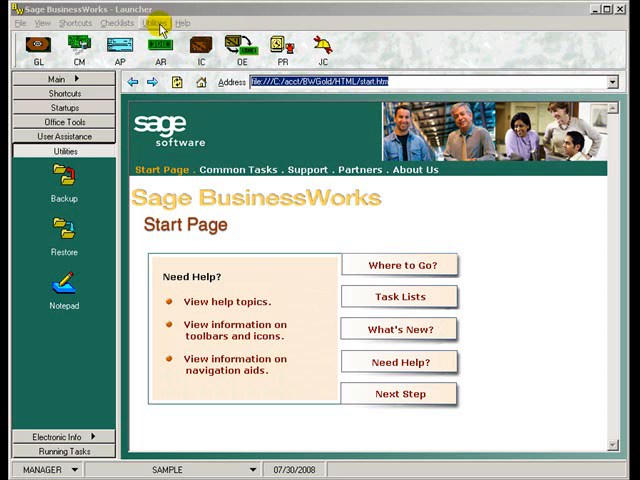
{"action": "left_click", "coordinate": [151, 23]}
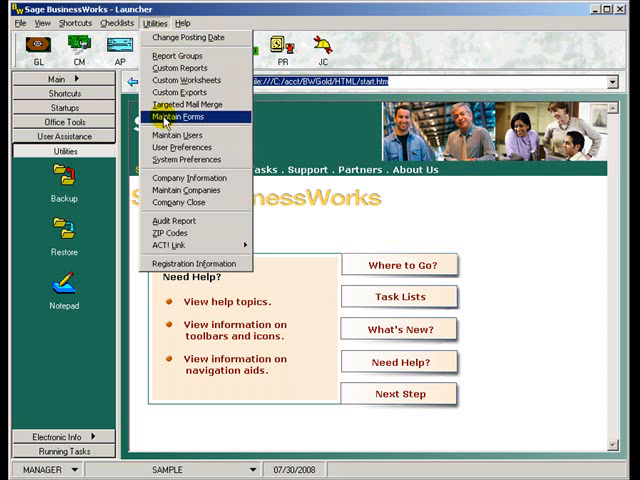
{"action": "left_click", "coordinate": [176, 117]}
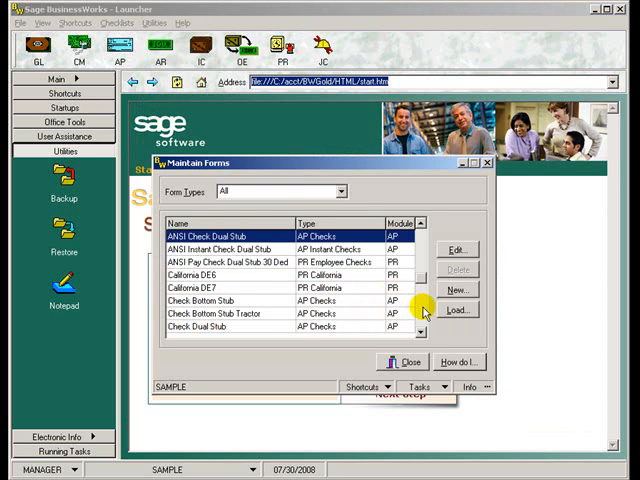
{"action": "scroll", "scroll_direction": "down", "scroll_amount": 3}
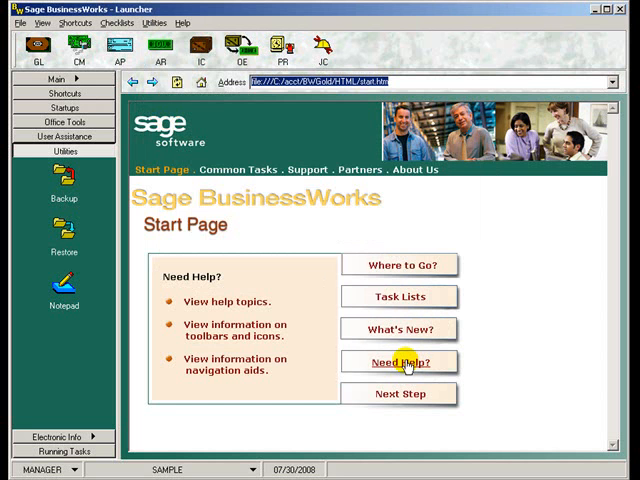
{"action": "left_click", "coordinate": [399, 328]}
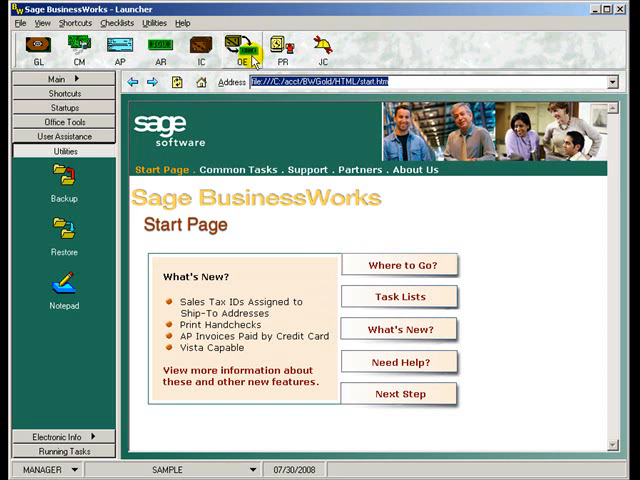
Step: Open the Order Entry module menu to reach Maintain O/E Forms
{"action": "left_click", "coordinate": [240, 47]}
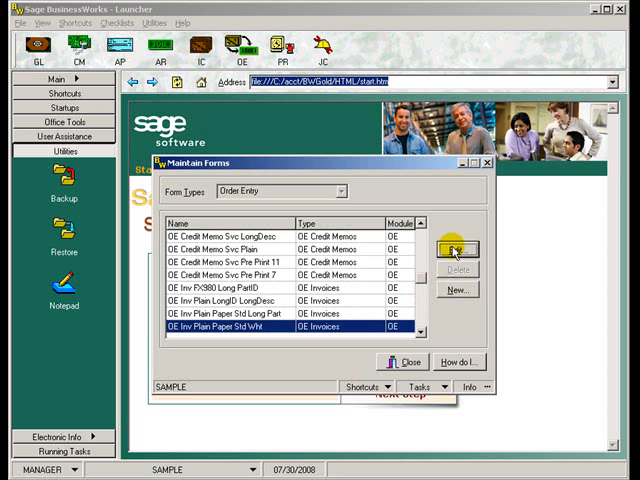
Step: Edit the selected OE Inv Plain Paper Std Wht invoice in the form designer
{"action": "left_click", "coordinate": [456, 248]}
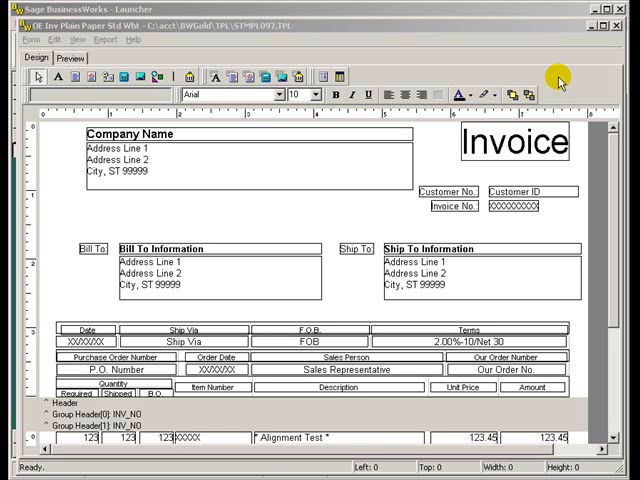
{"action": "mouse_move", "coordinate": [549, 122]}
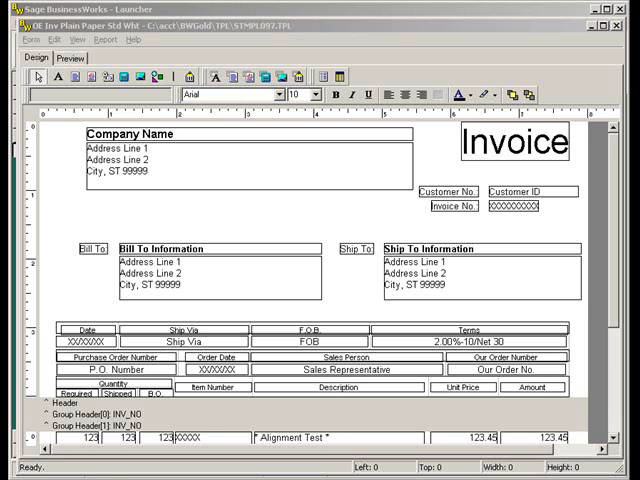
Step: Switch to the Preview tab to see the invoice with alignment-test data
{"action": "left_click", "coordinate": [70, 58]}
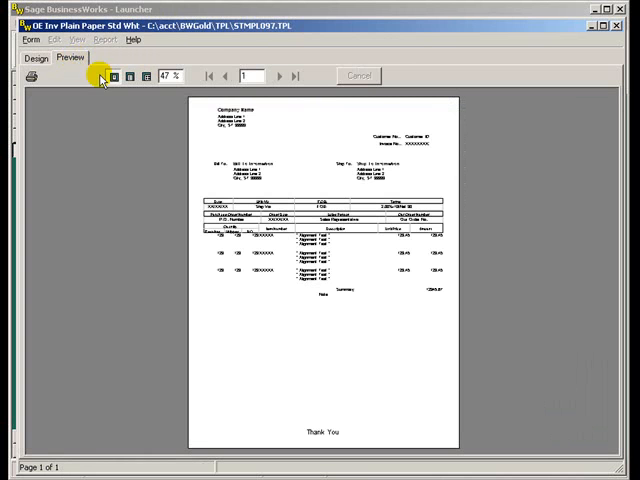
{"action": "mouse_move", "coordinate": [437, 116]}
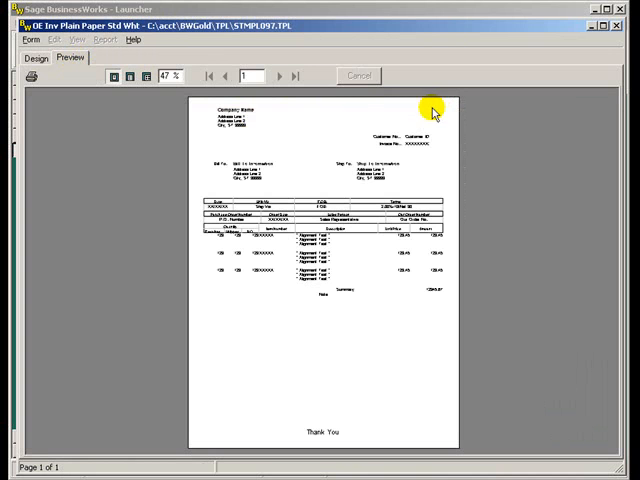
Step: Return to the Design tab to edit the invoice layout
{"action": "left_click", "coordinate": [37, 58]}
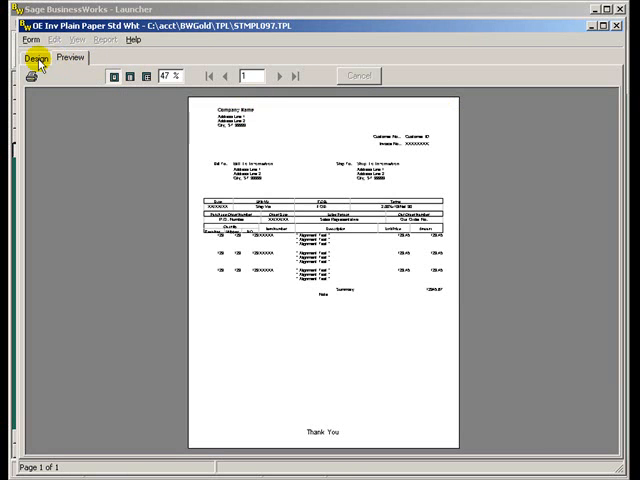
{"action": "left_click", "coordinate": [35, 58]}
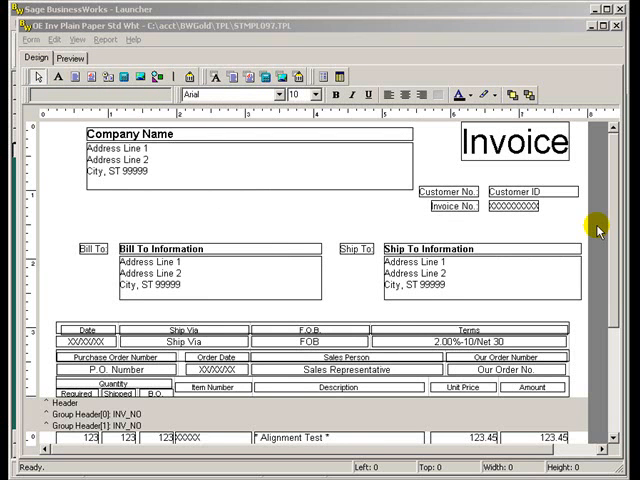
{"action": "mouse_move", "coordinate": [593, 84]}
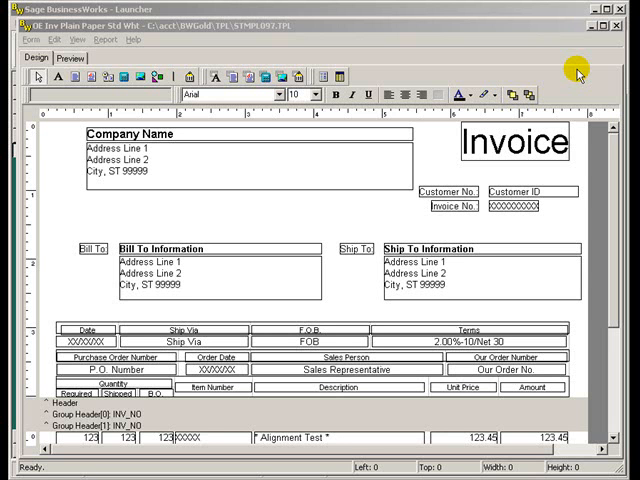
{"action": "mouse_move", "coordinate": [595, 95]}
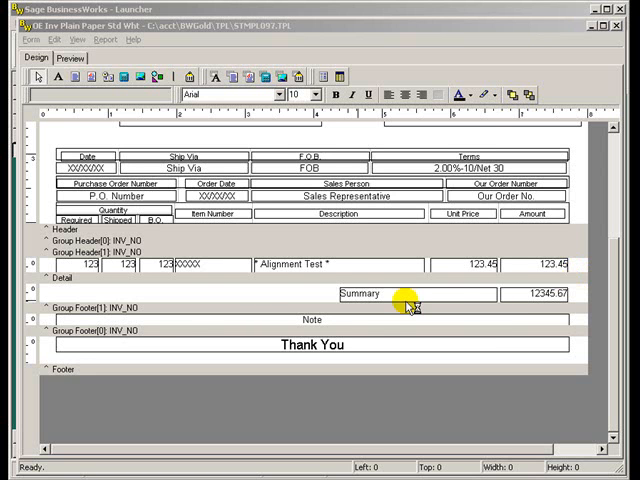
{"action": "mouse_move", "coordinate": [456, 326]}
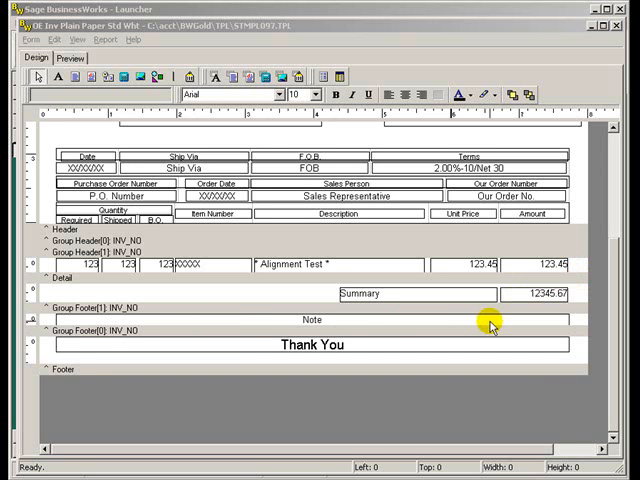
{"action": "mouse_move", "coordinate": [494, 52]}
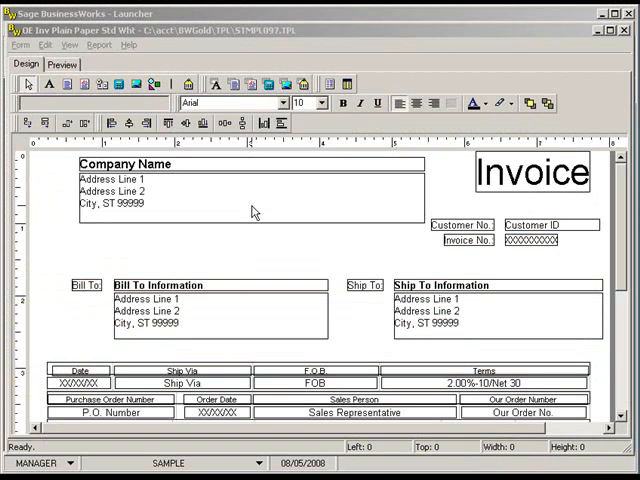
{"action": "left_click", "coordinate": [250, 190]}
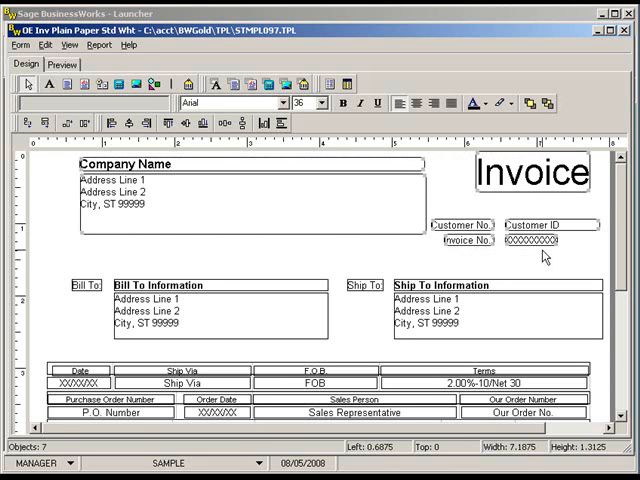
{"action": "mouse_move", "coordinate": [370, 260]}
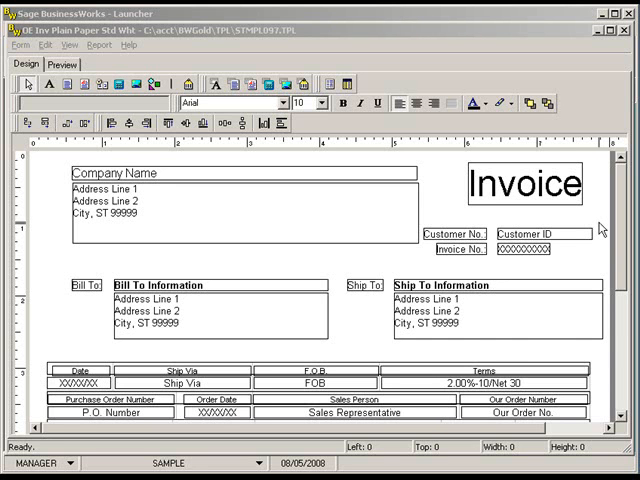
Step: Select the Summary label and 12345.67 total, then show the font colour choices
{"action": "scroll", "scroll_direction": "down", "scroll_amount": 3}
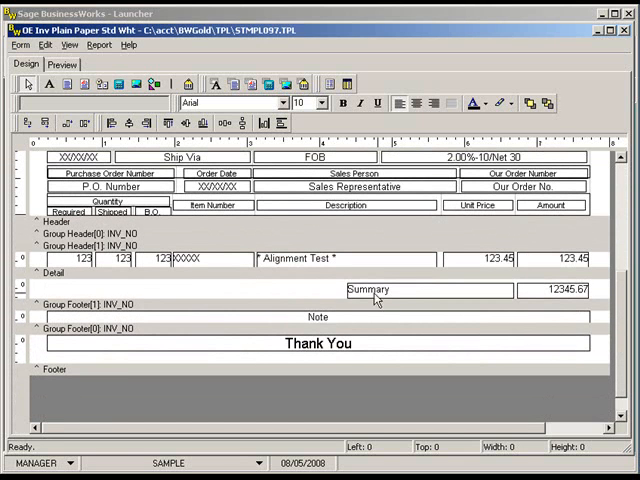
{"action": "left_click", "coordinate": [368, 290]}
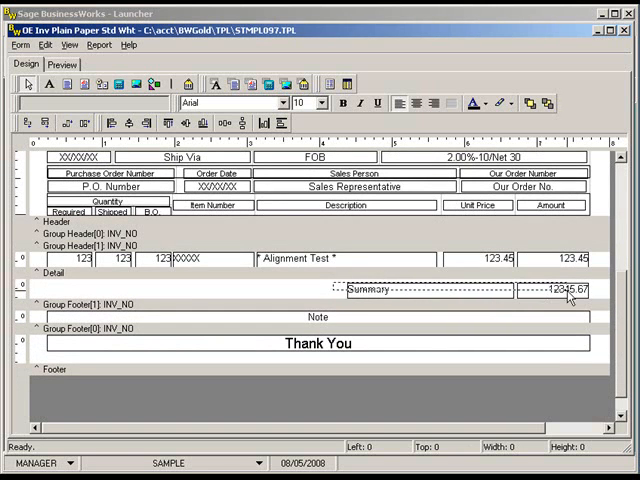
{"action": "left_click", "coordinate": [487, 103]}
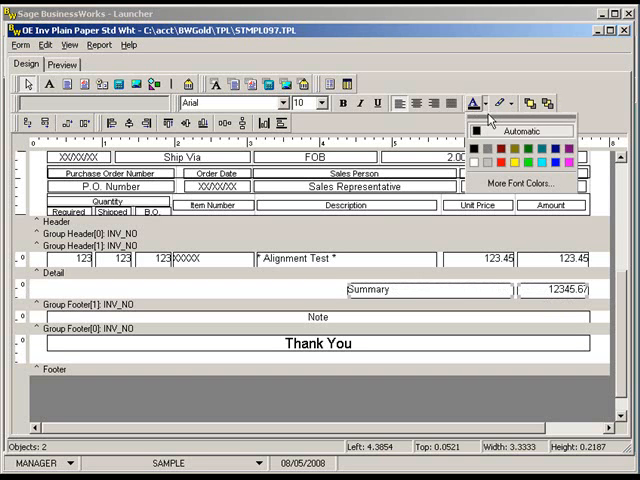
{"action": "left_click", "coordinate": [483, 160]}
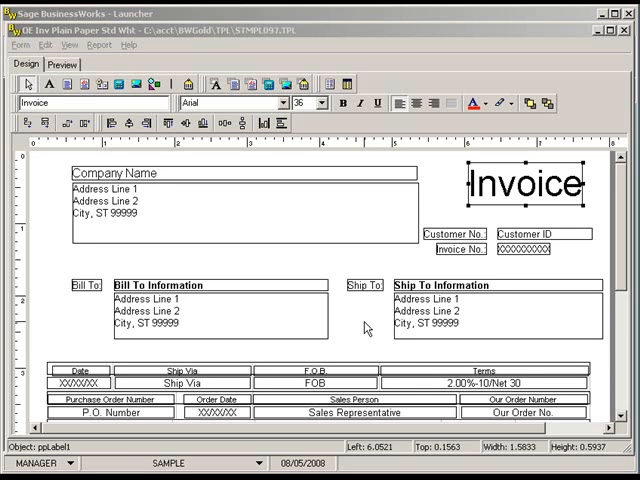
{"action": "mouse_move", "coordinate": [362, 330]}
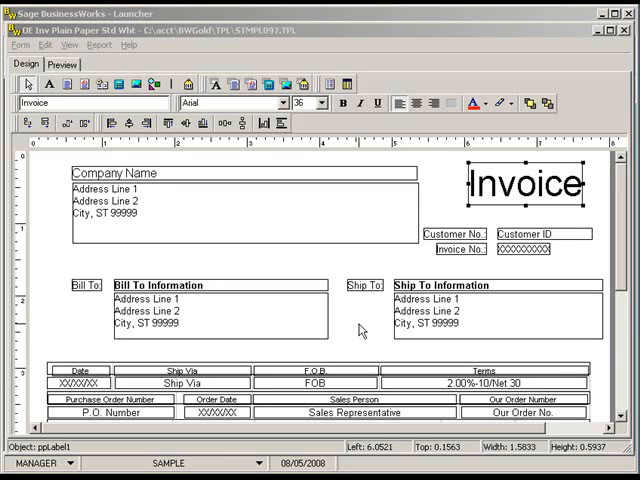
{"action": "mouse_move", "coordinate": [349, 314]}
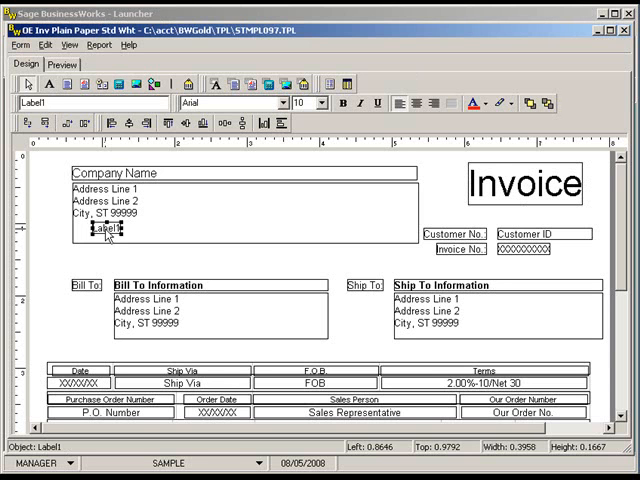
Step: Drag the new label into place below City, ST 99999
{"action": "left_click_drag", "start_coordinate": [100, 228], "coordinate": [112, 228]}
{"action": "type", "text": "Fax #"}
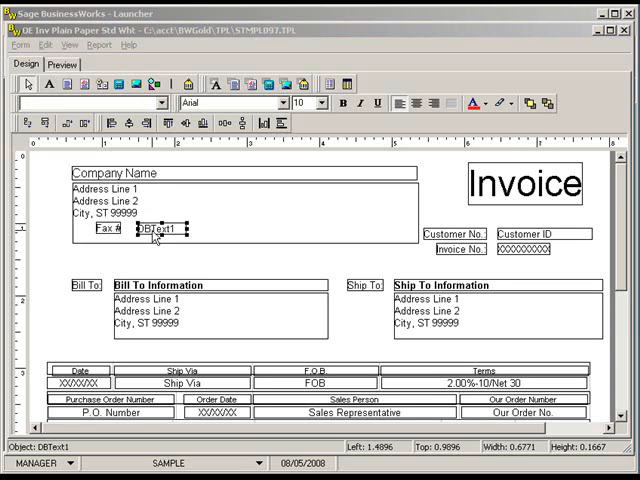
{"action": "mouse_move", "coordinate": [150, 205]}
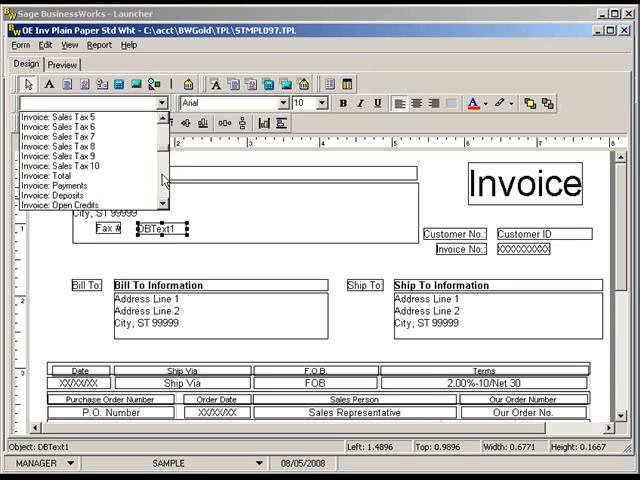
Step: Preview the invoice showing the Fax # line under the company address
{"action": "scroll", "scroll_direction": "down", "scroll_amount": 3}
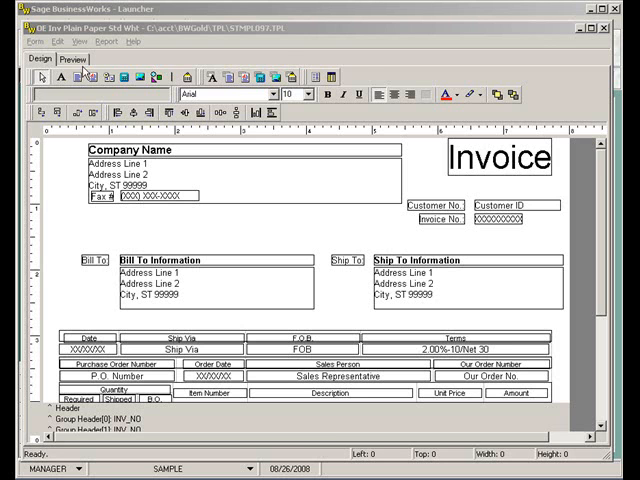
{"action": "left_click", "coordinate": [65, 59]}
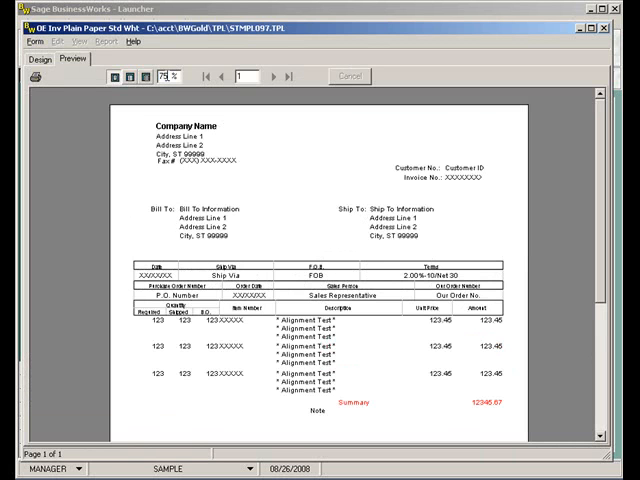
Step: Switch back to the Design tab of the invoice layout
{"action": "left_click", "coordinate": [31, 64]}
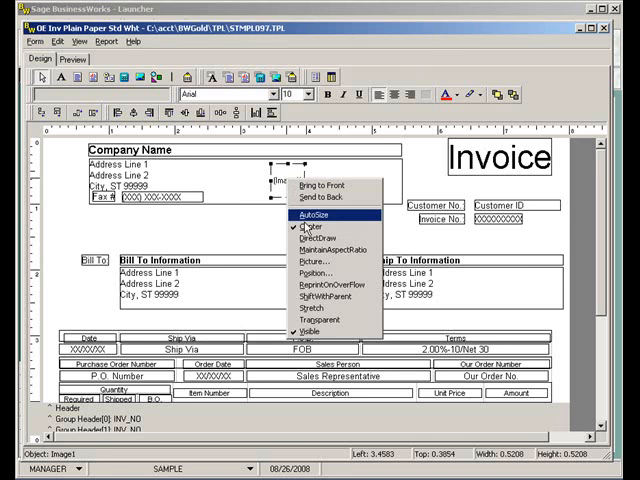
Step: Load bikelogo.bmp from the Images folder into the invoice header's picture box
{"action": "left_click", "coordinate": [313, 261]}
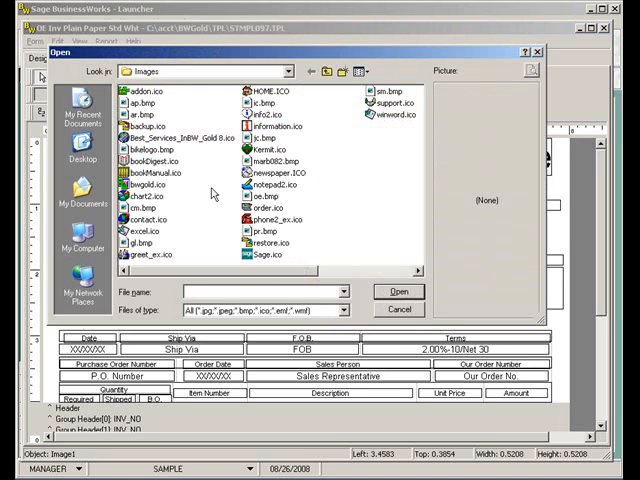
{"action": "left_click", "coordinate": [146, 149]}
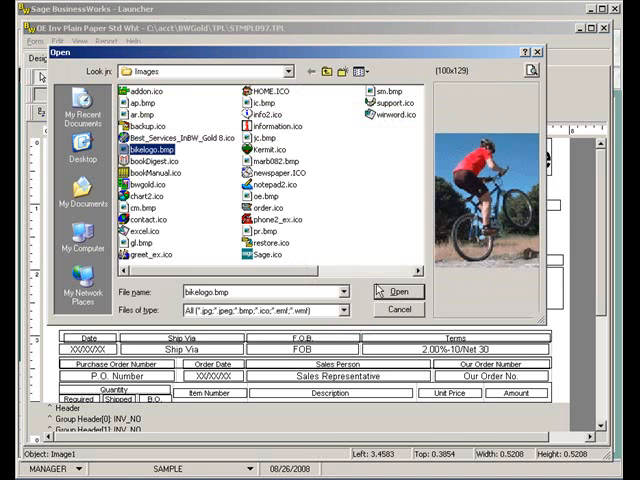
{"action": "mouse_move", "coordinate": [388, 293]}
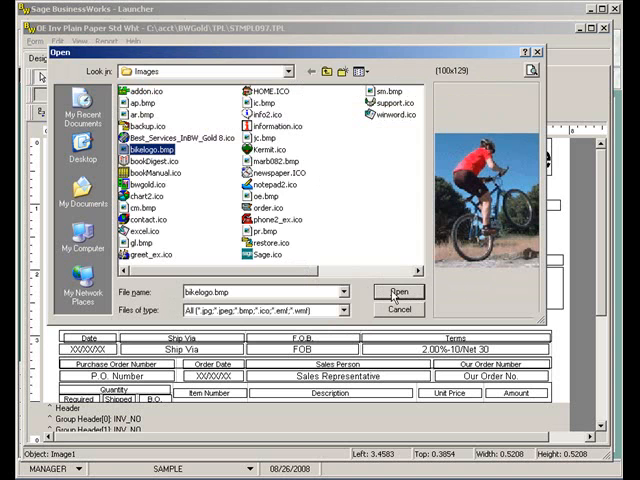
{"action": "left_click", "coordinate": [399, 291]}
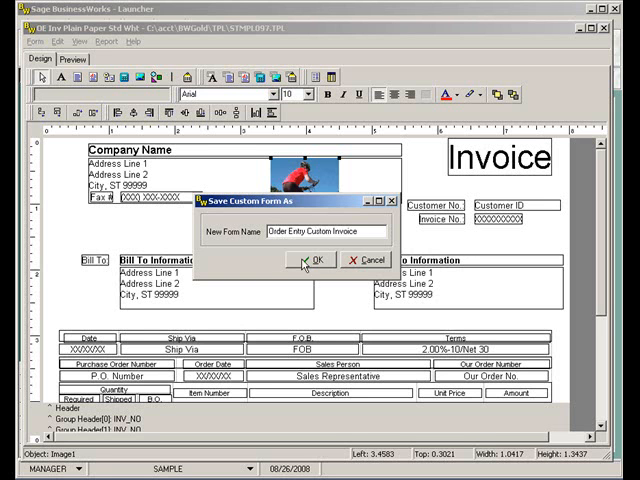
Step: Confirm saving the form under the new name 'Order Entry Custom Invoice'
{"action": "left_click", "coordinate": [315, 260]}
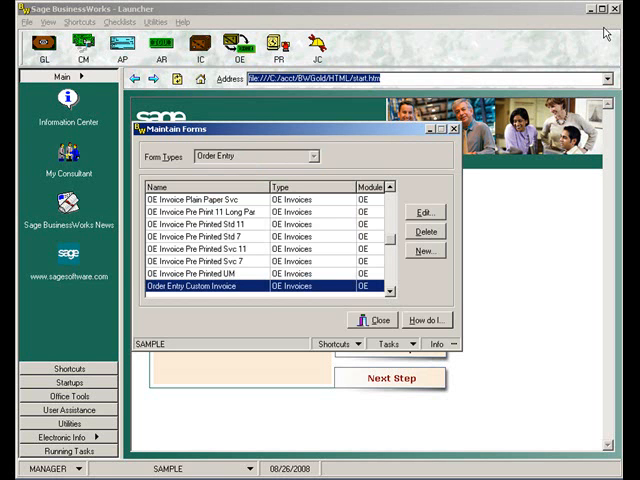
{"action": "mouse_move", "coordinate": [324, 271]}
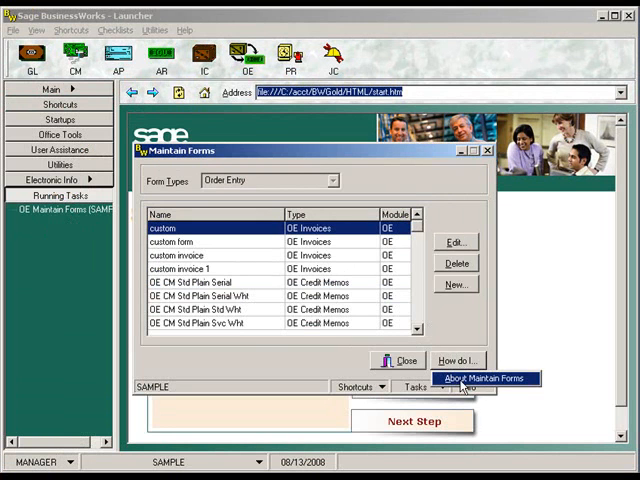
Step: Open Info > About Maintain Forms and scroll down to its See also links
{"action": "left_click", "coordinate": [485, 378]}
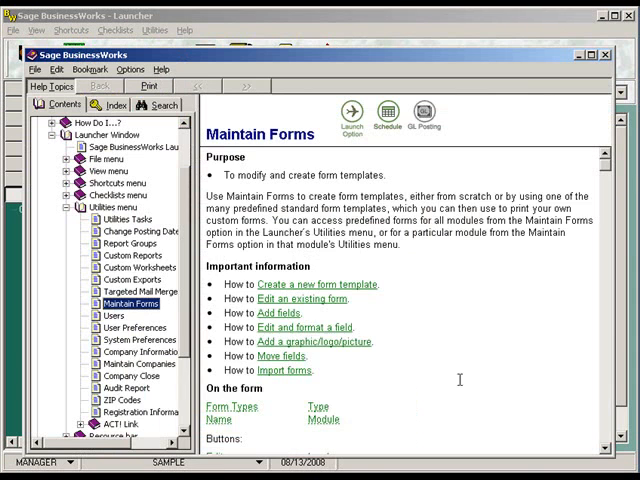
{"action": "scroll", "scroll_direction": "down", "scroll_amount": 3}
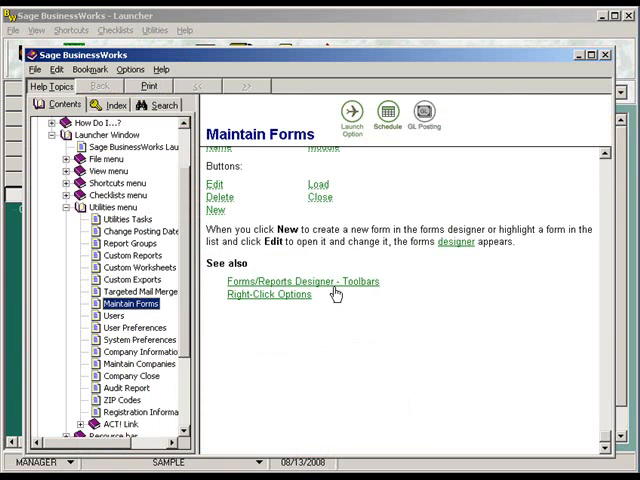
Step: Follow the Forms/Reports Designer - Toolbars link, then go back to the toolbars overview
{"action": "left_click", "coordinate": [295, 281]}
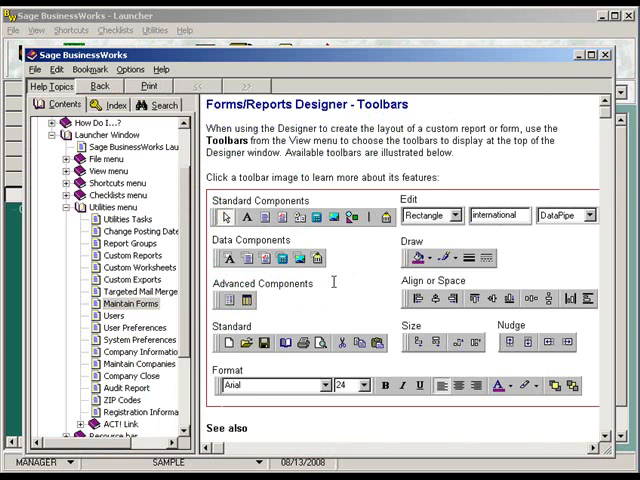
{"action": "mouse_move", "coordinate": [349, 268]}
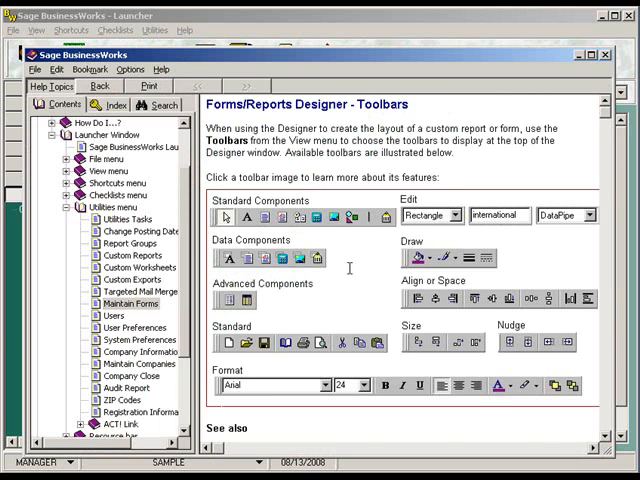
{"action": "mouse_move", "coordinate": [349, 268]}
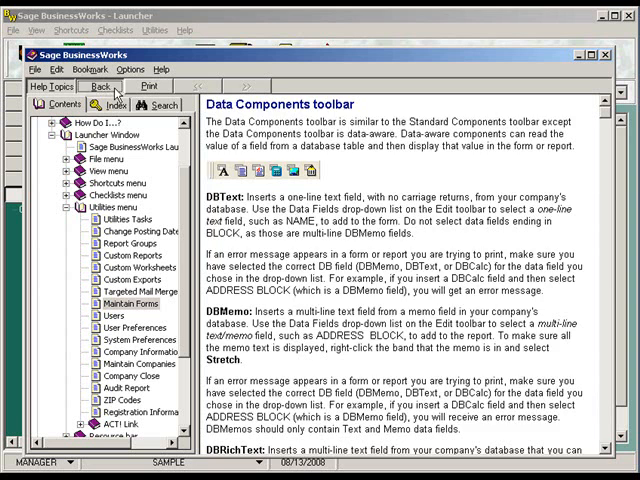
{"action": "left_click", "coordinate": [99, 86]}
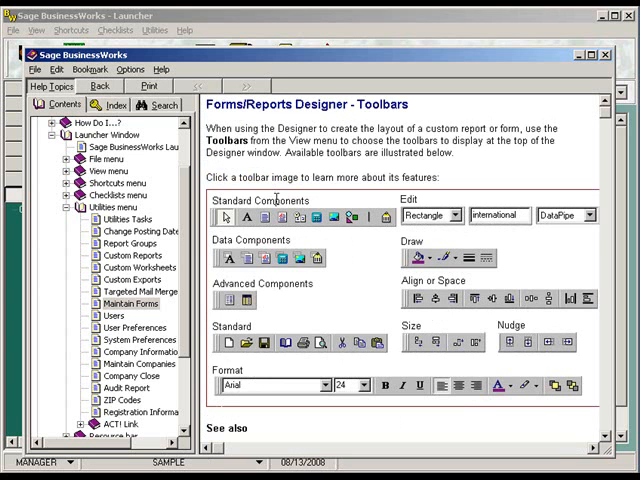